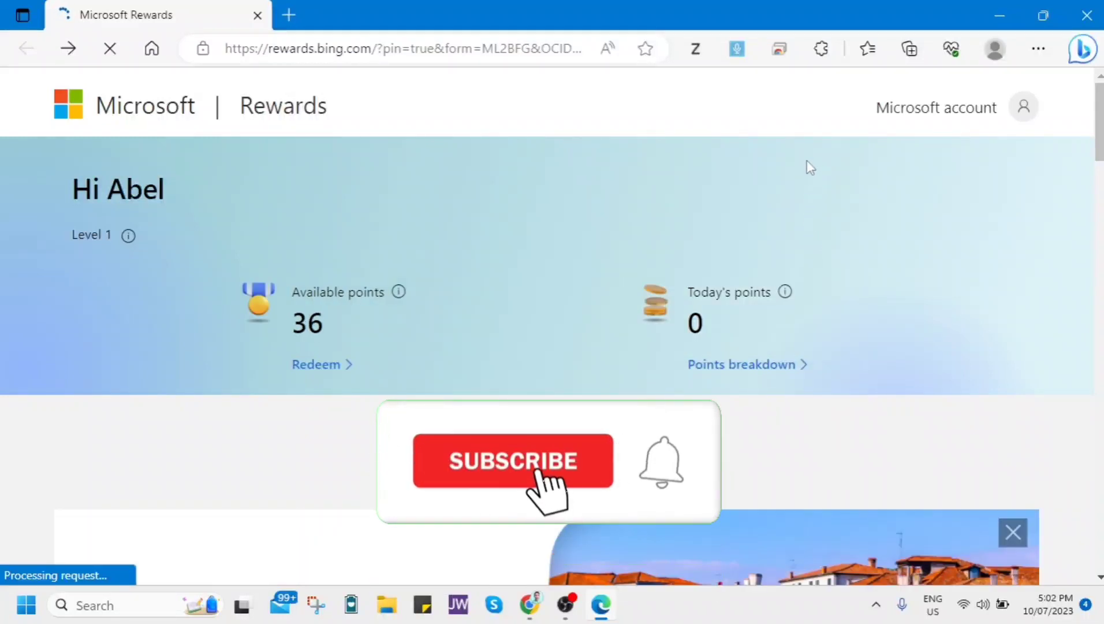
Go to the Redeem tab and browse down through the available rewards
click(512, 461)
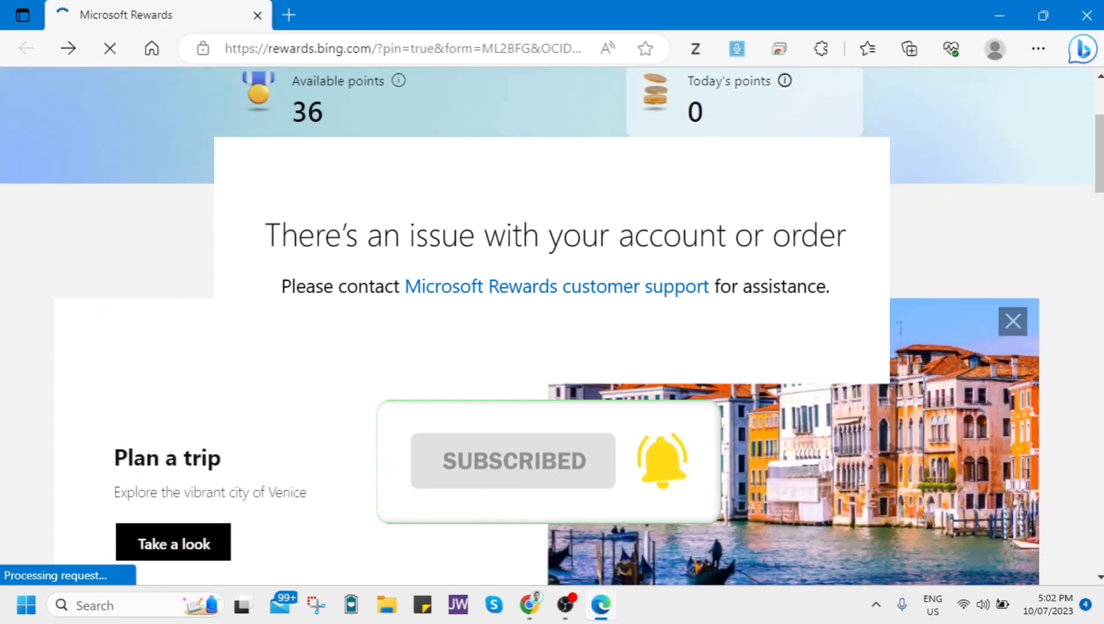
scroll(down, 3)
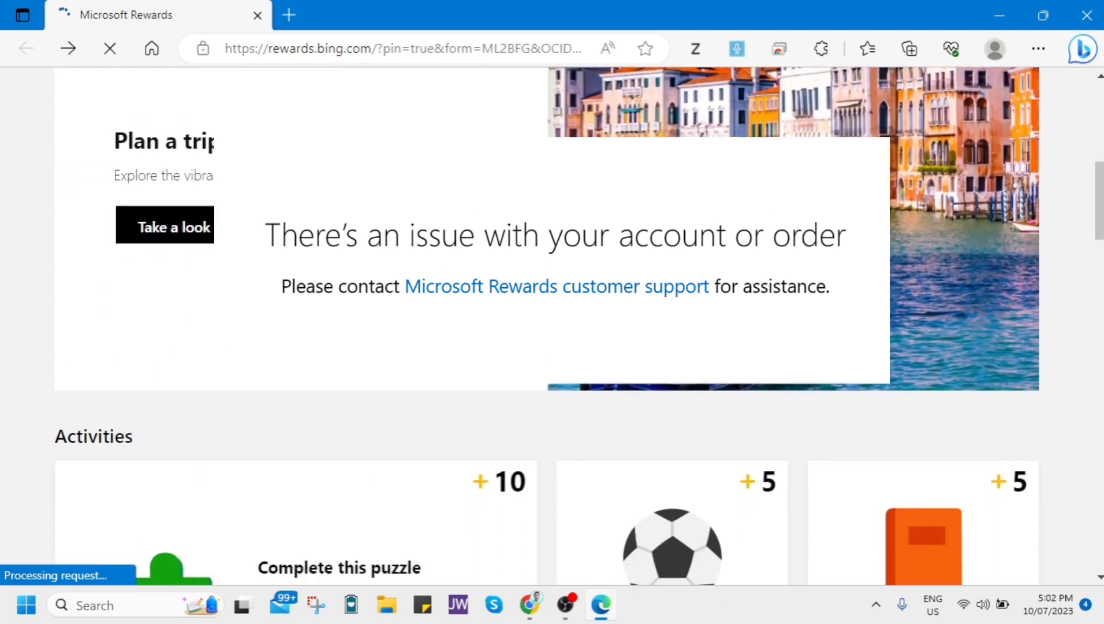
scroll(down, 3)
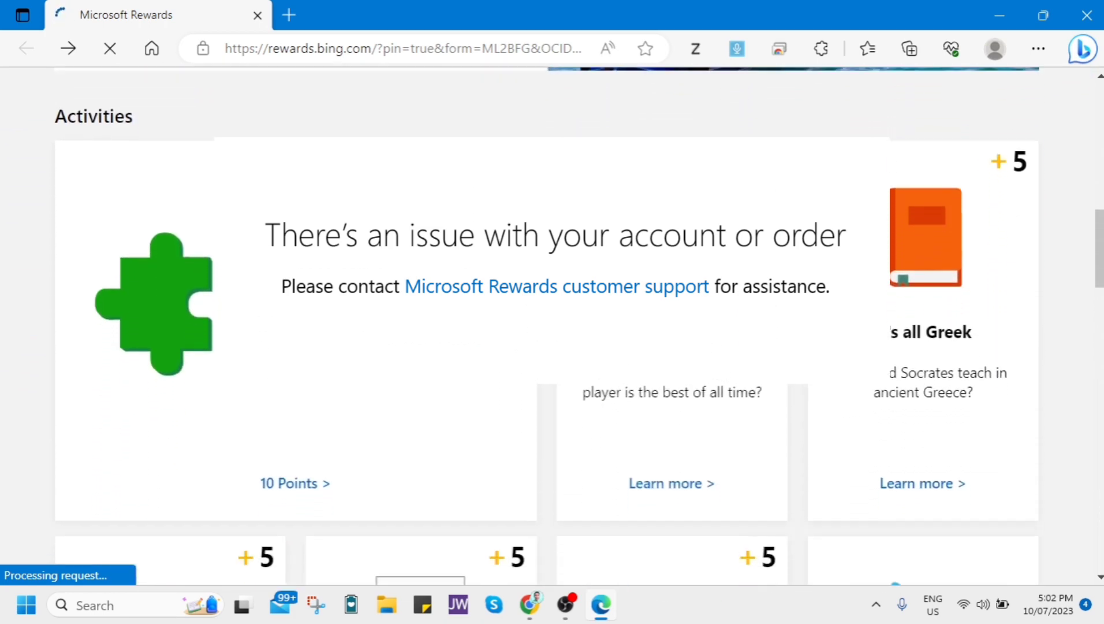
scroll(down, 3)
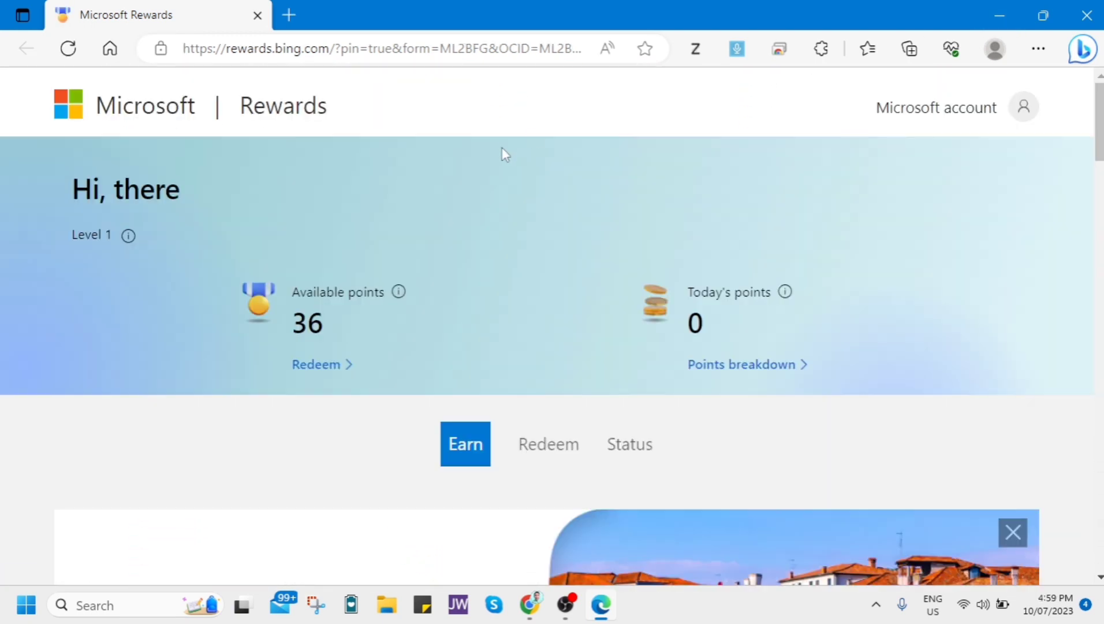
mouse_move(314, 200)
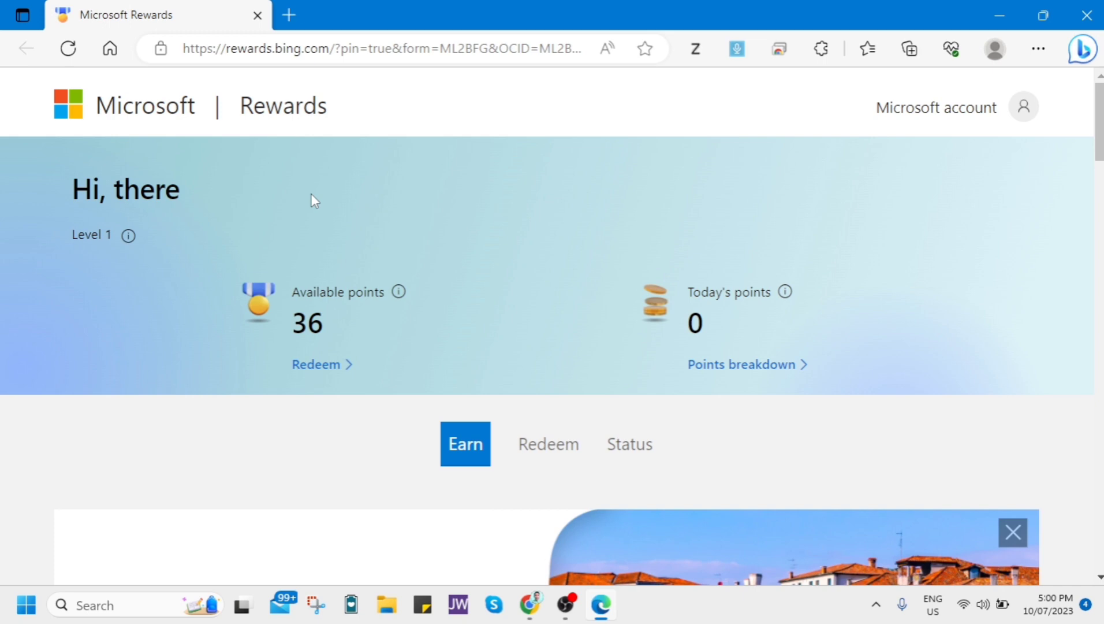
mouse_move(329, 314)
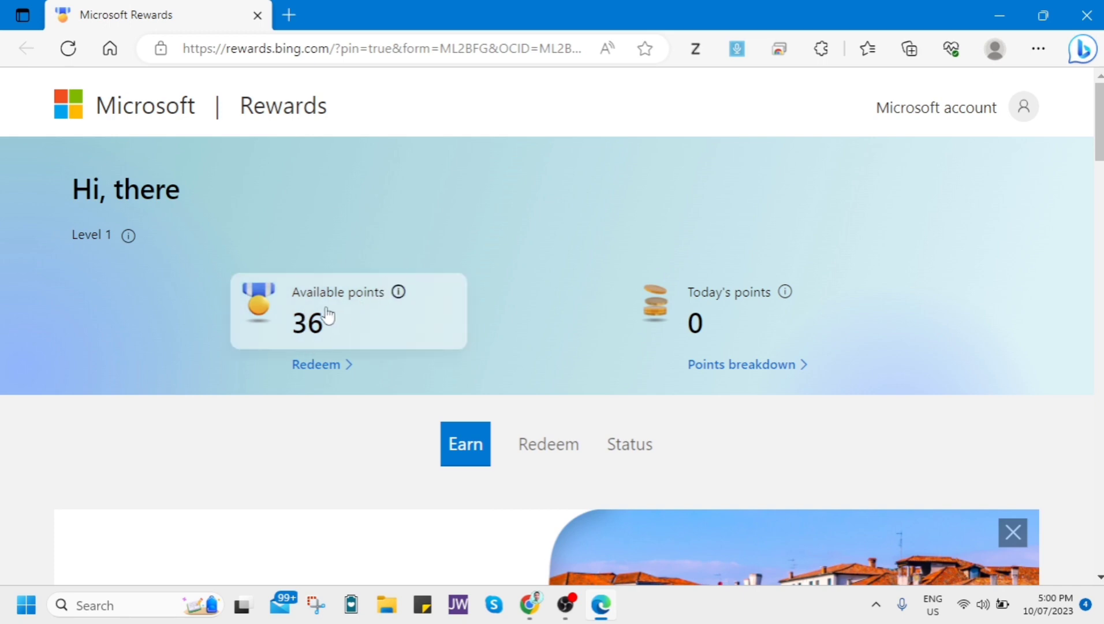
scroll(down, 3)
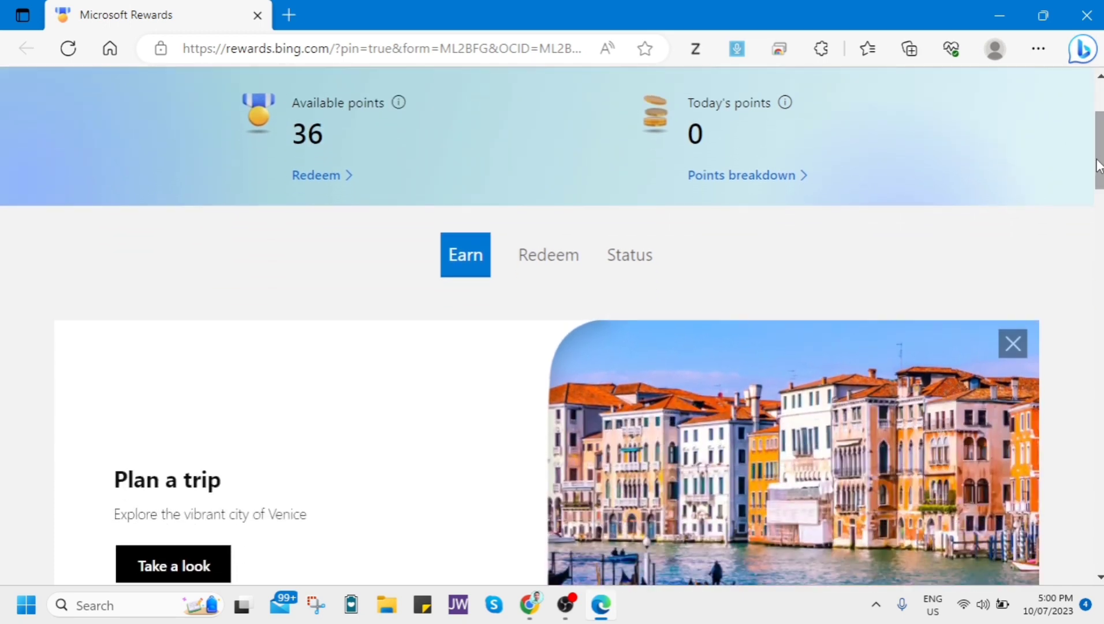
scroll(down, 3)
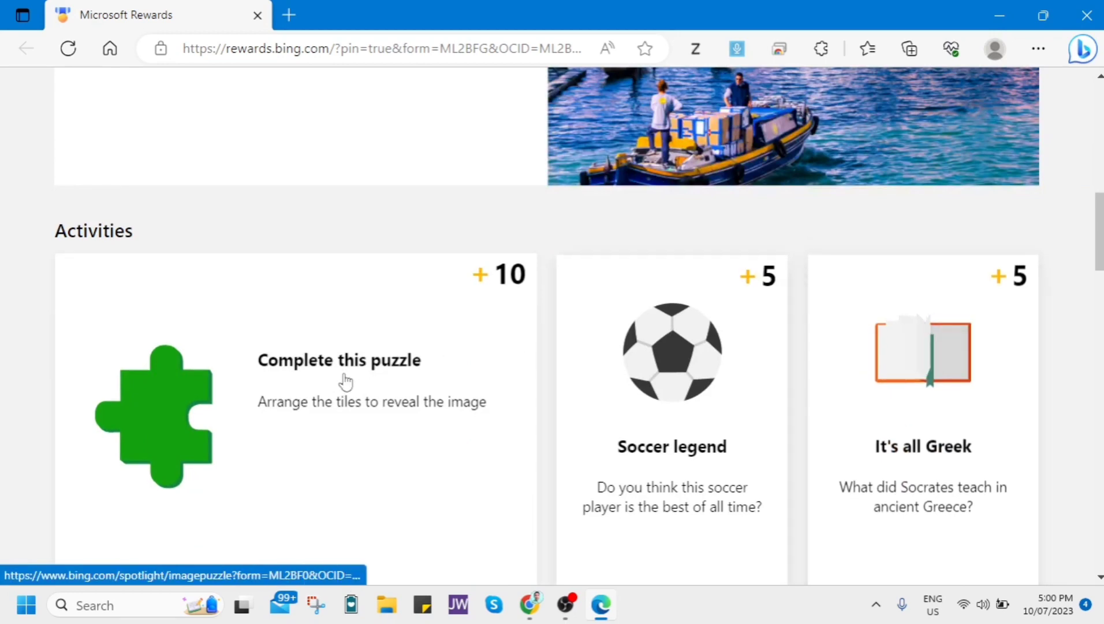
scroll(down, 3)
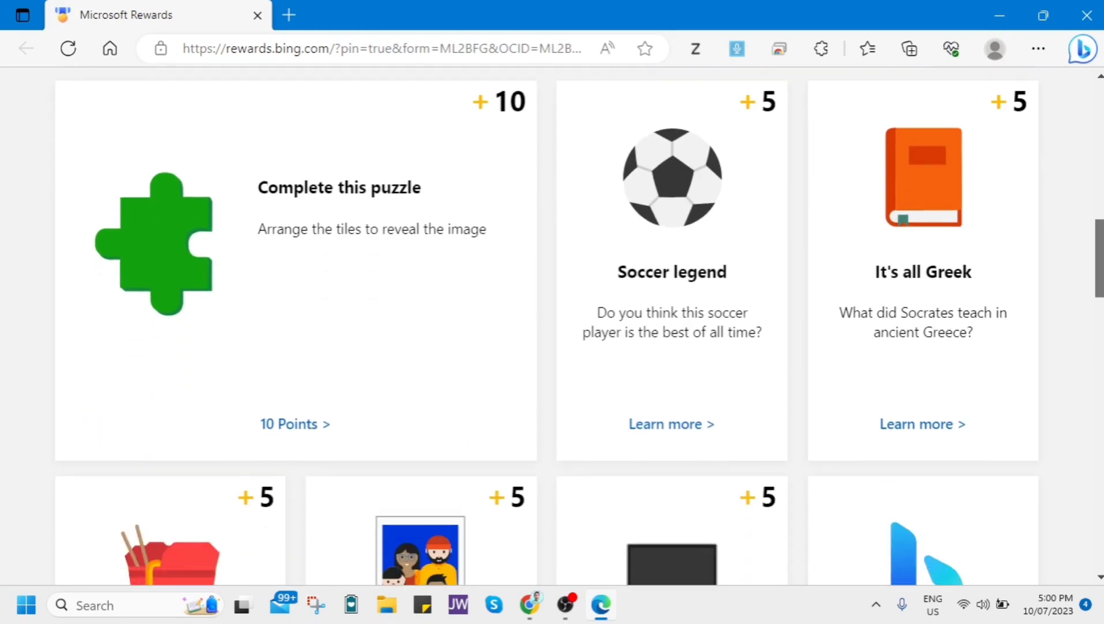
scroll(down, 3)
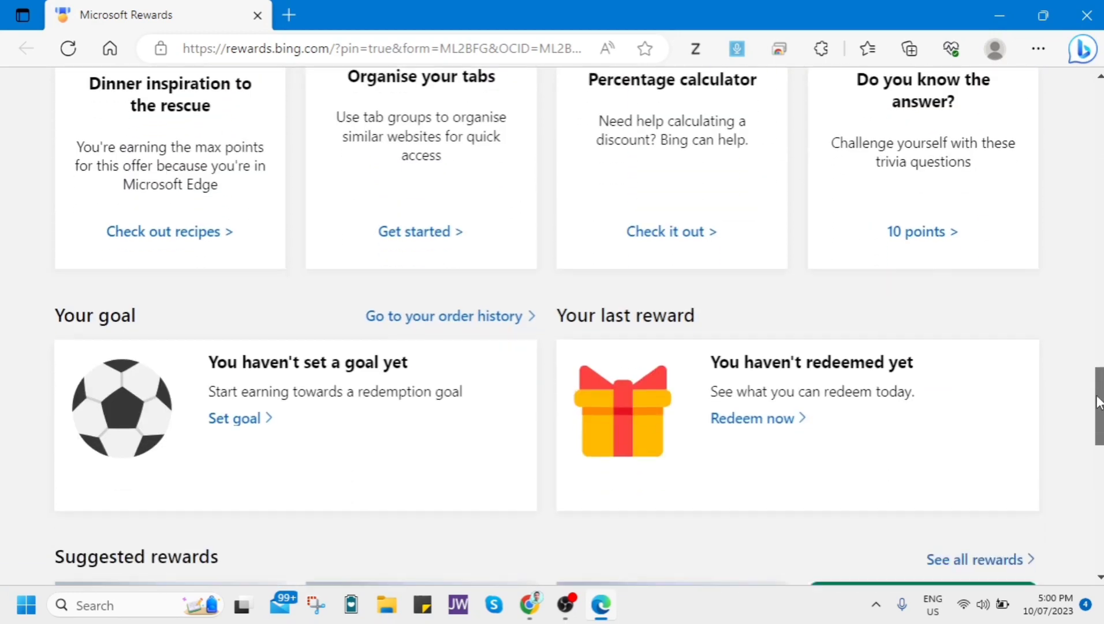
scroll(up, 3)
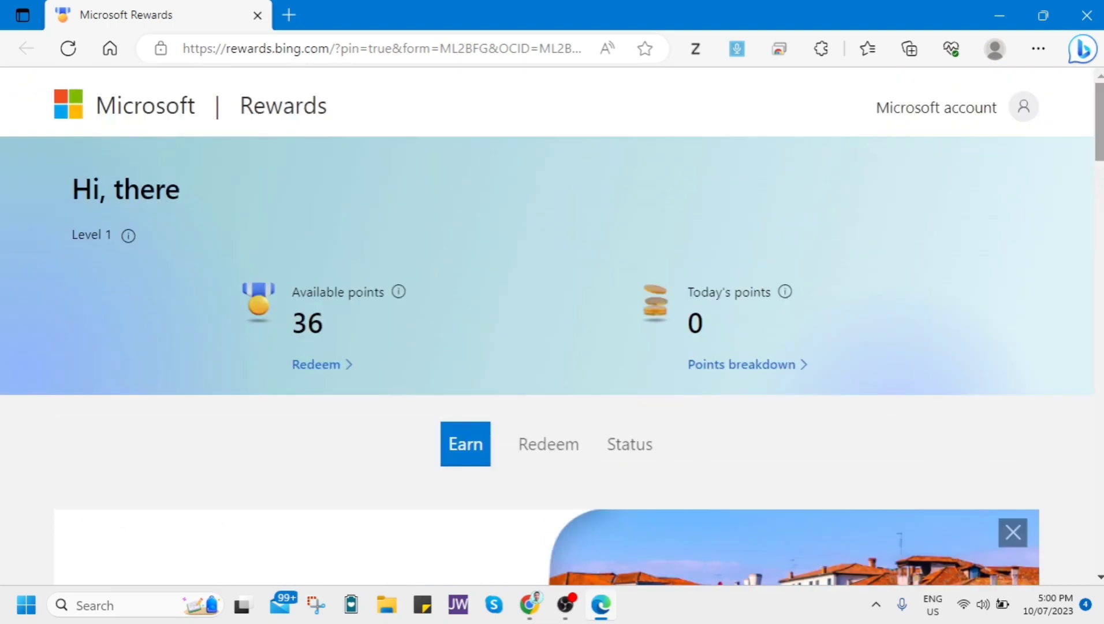
mouse_move(571, 476)
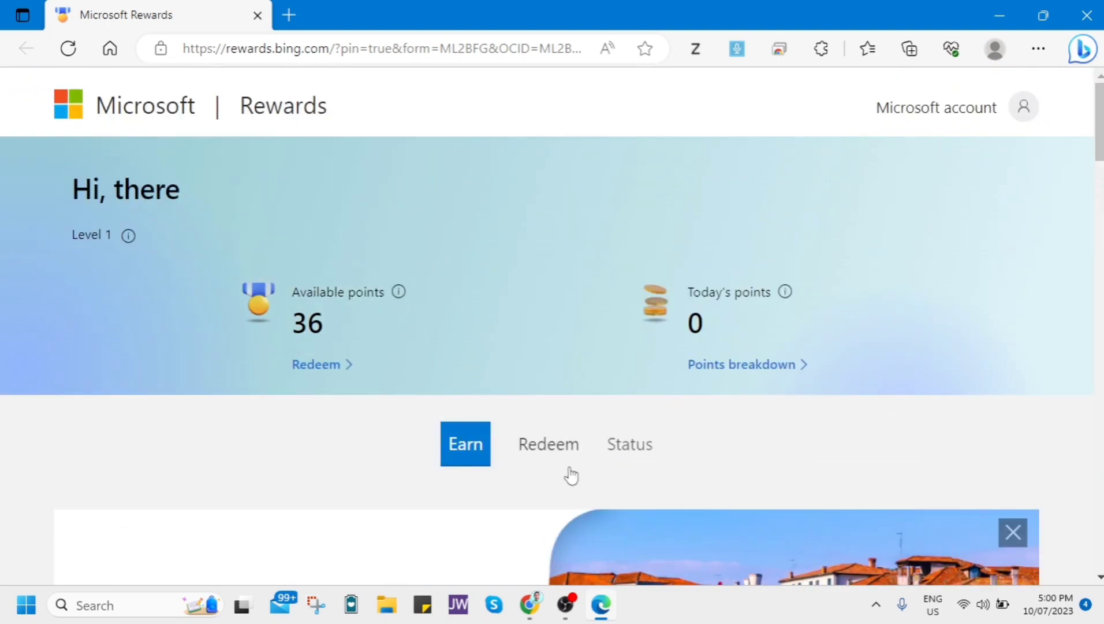
Open the redemption catalog, scroll to its bottom, and open 'Contact Microsoft Rewards support'
click(549, 443)
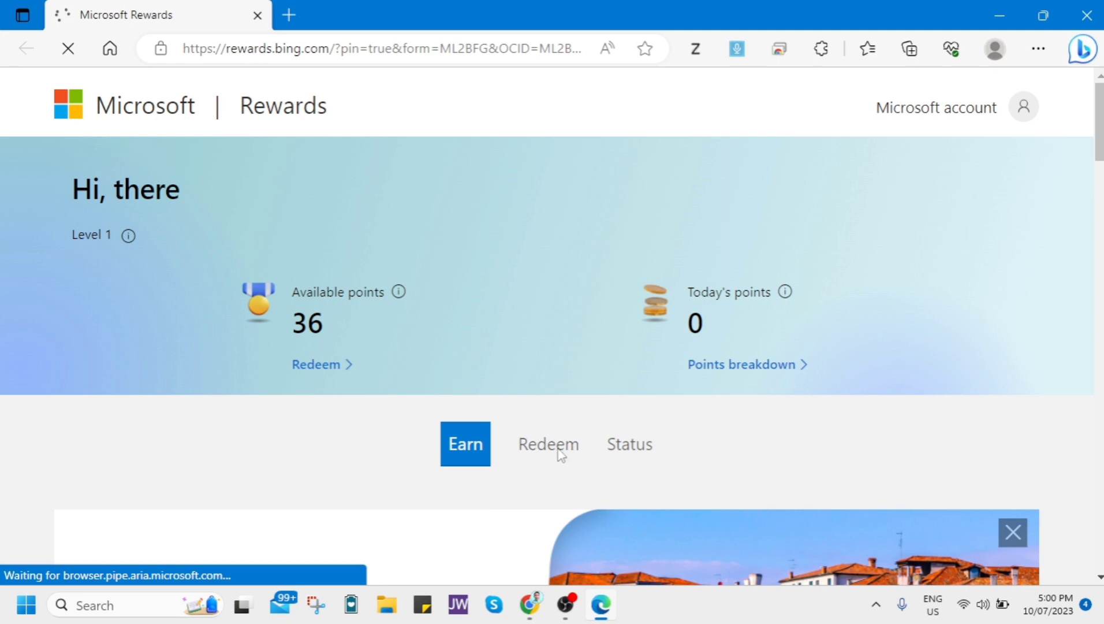
click(547, 443)
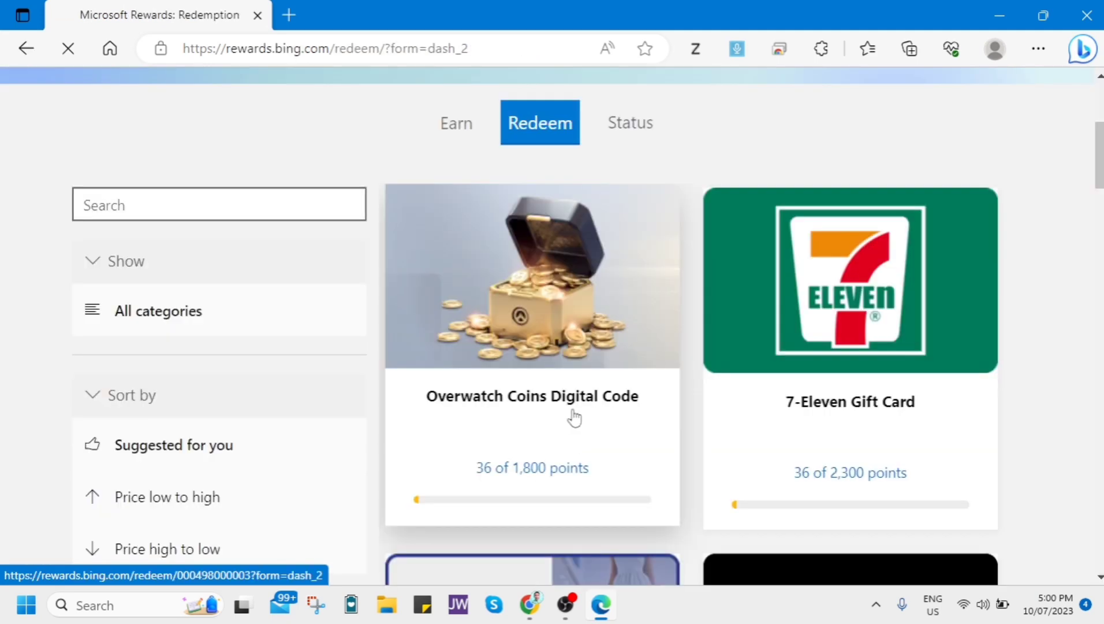
scroll(down, 3)
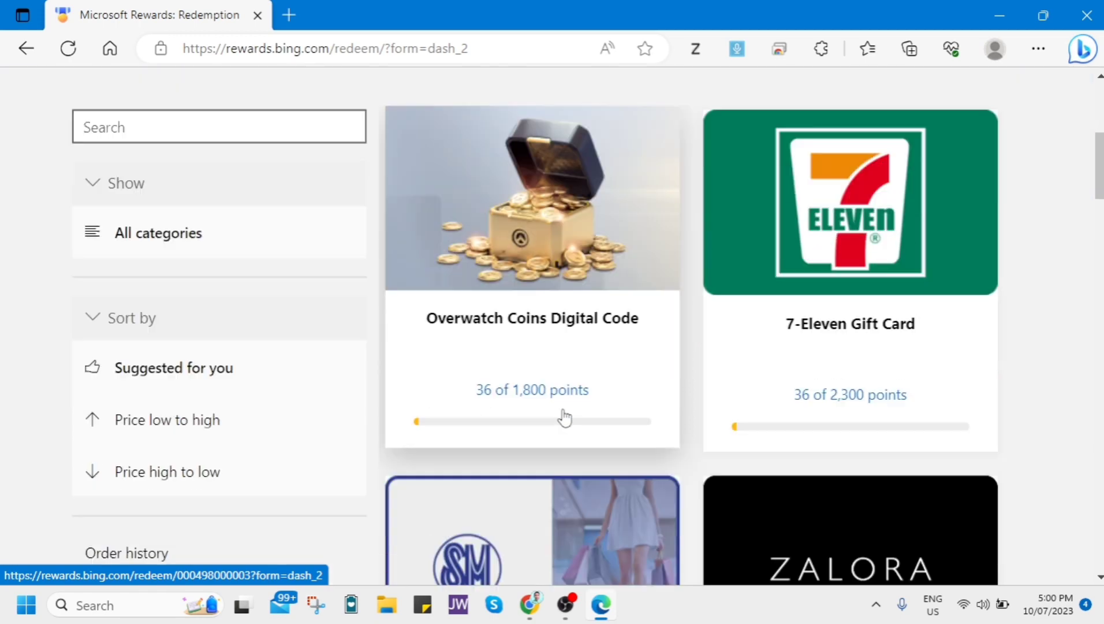
scroll(down, 3)
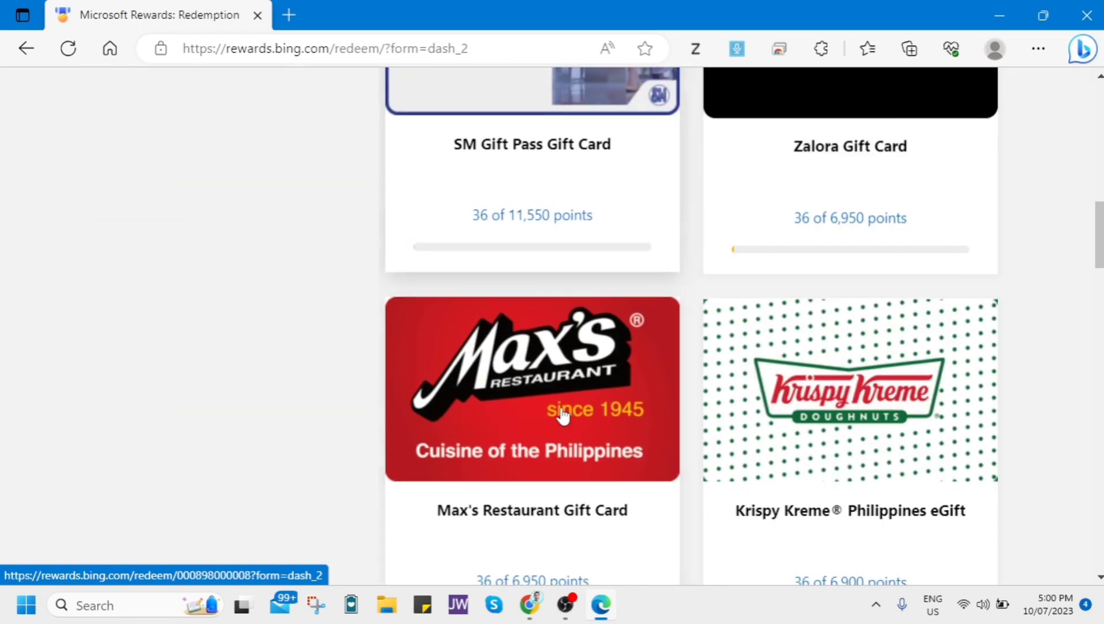
scroll(down, 3)
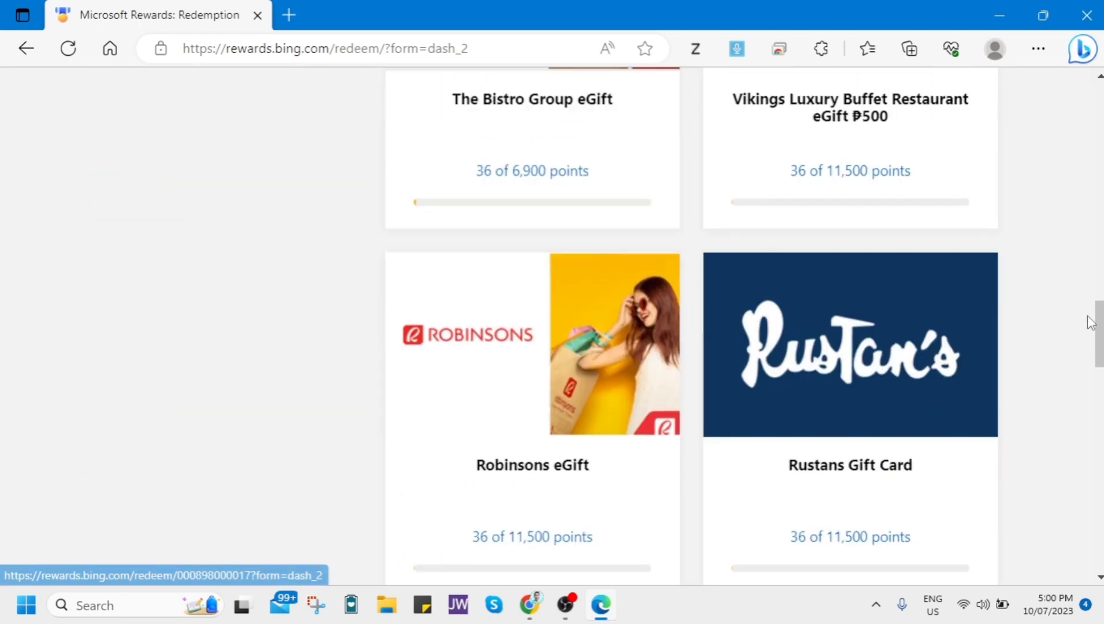
scroll(down, 3)
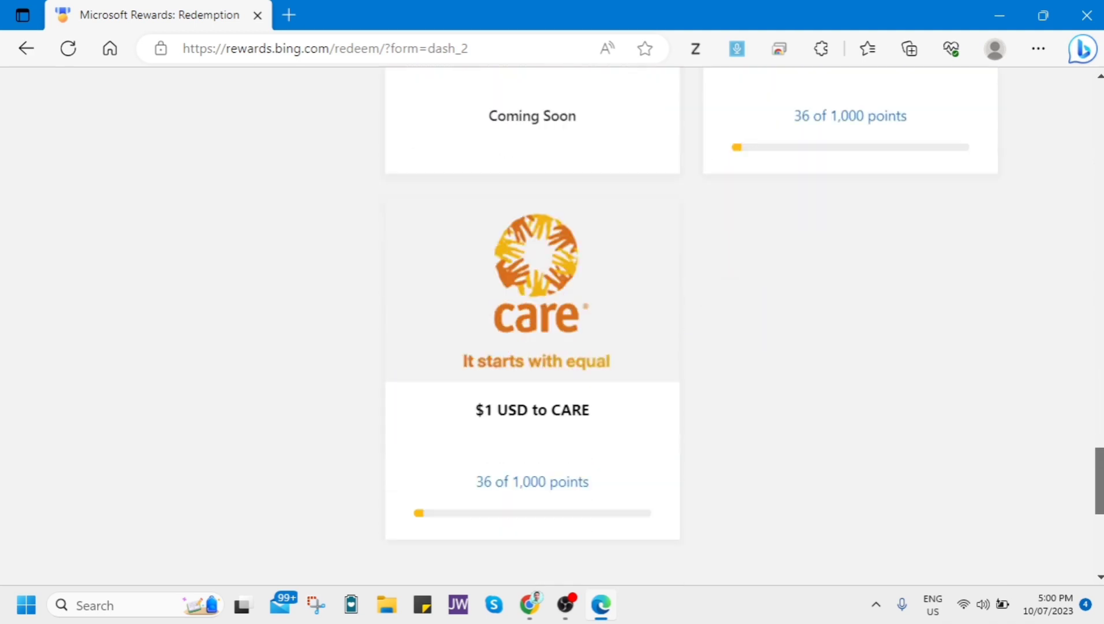
scroll(down, 3)
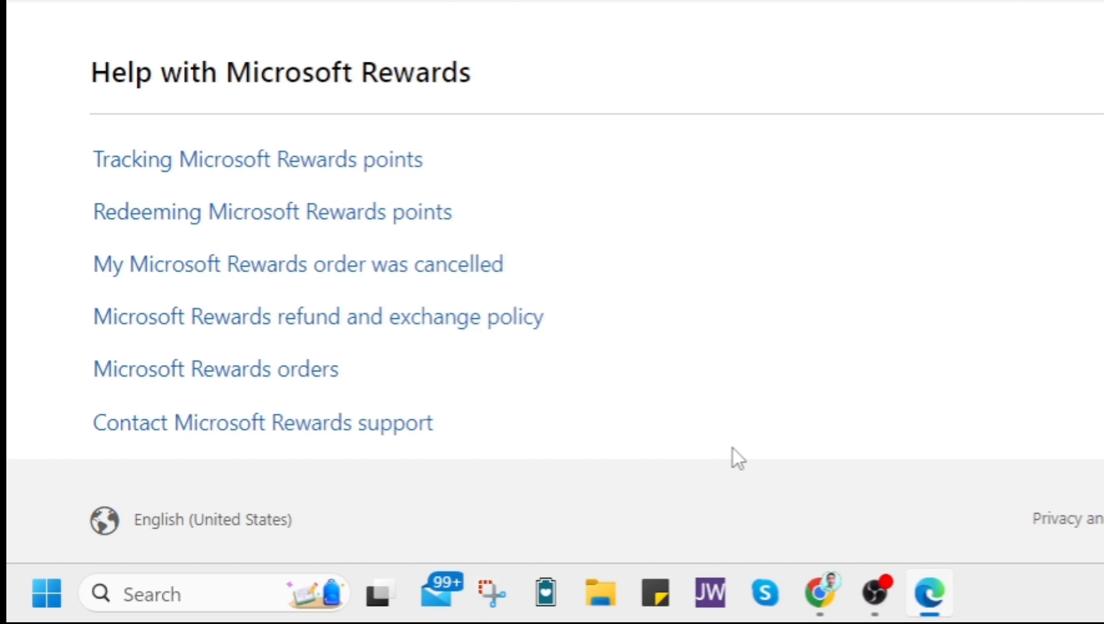
mouse_move(248, 422)
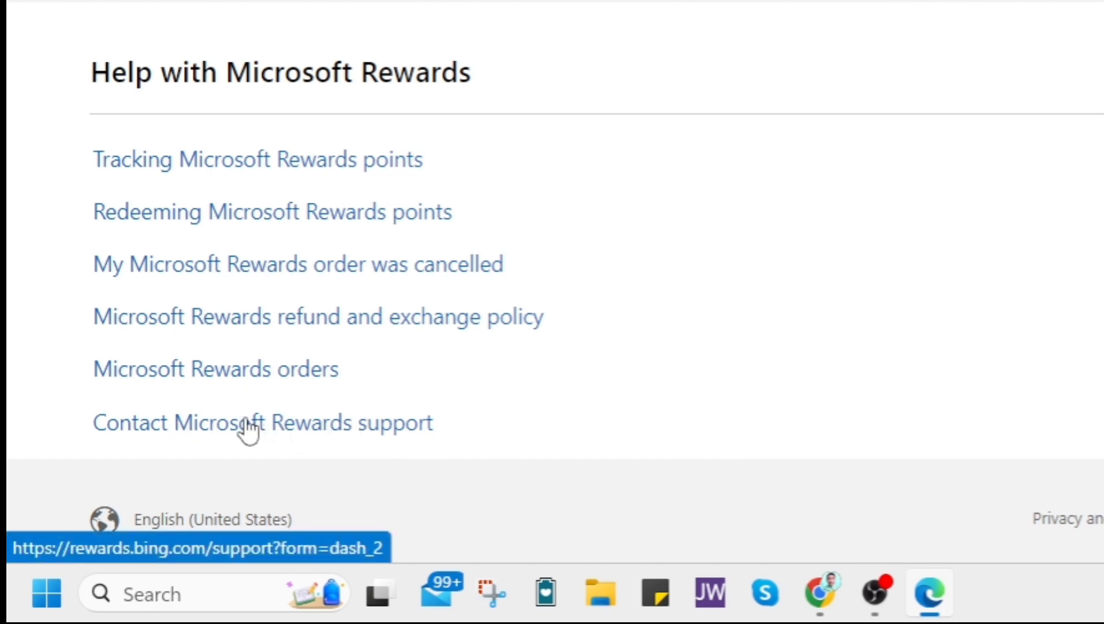
click(262, 422)
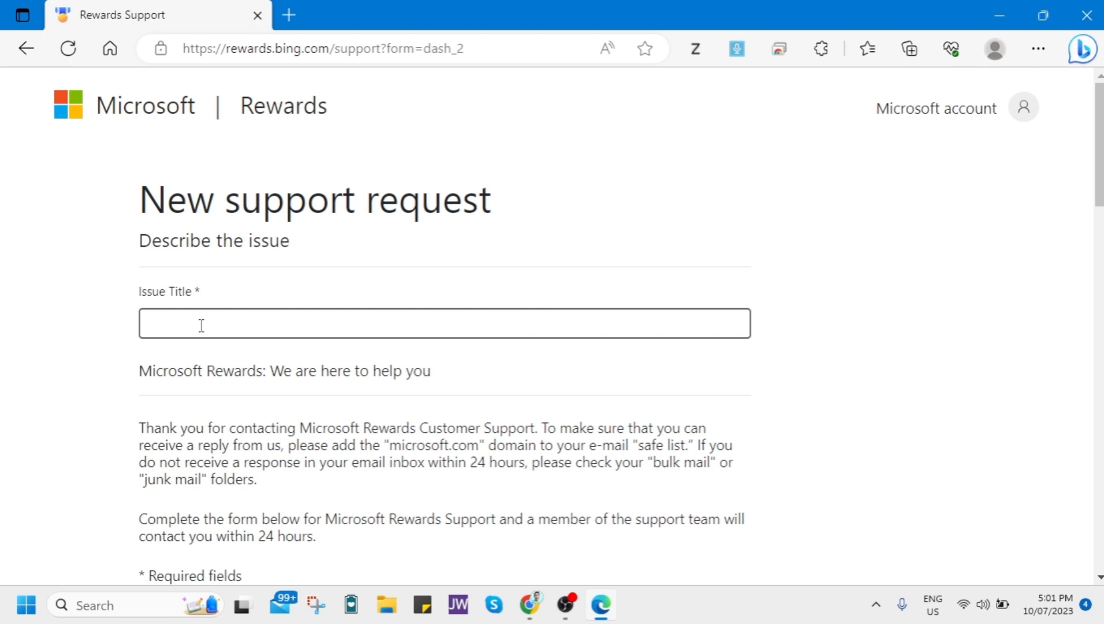
mouse_move(210, 325)
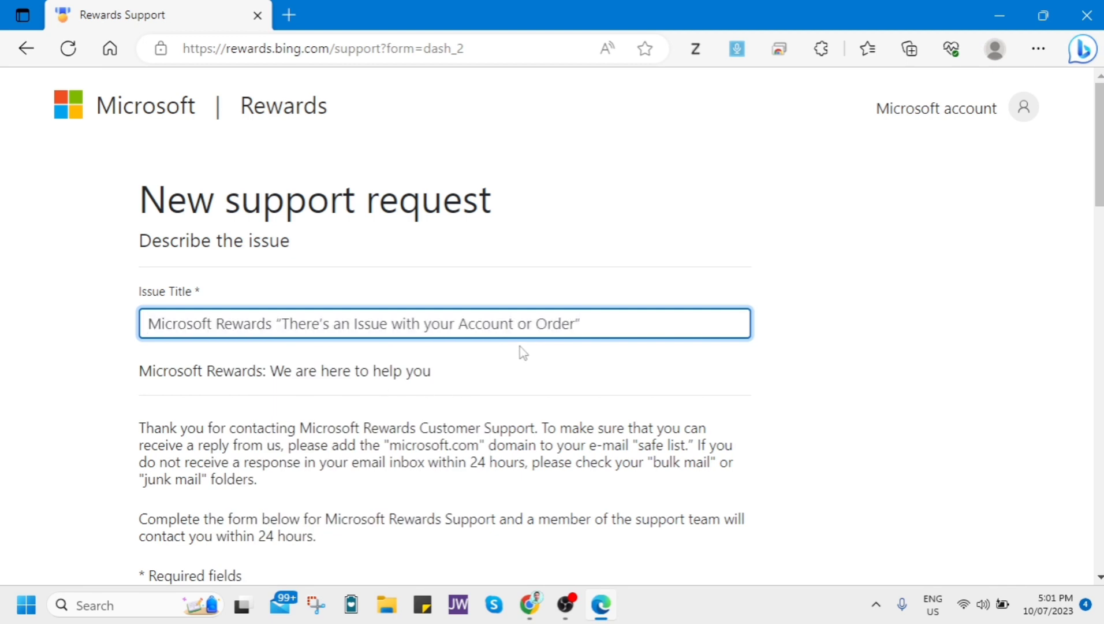
mouse_move(652, 392)
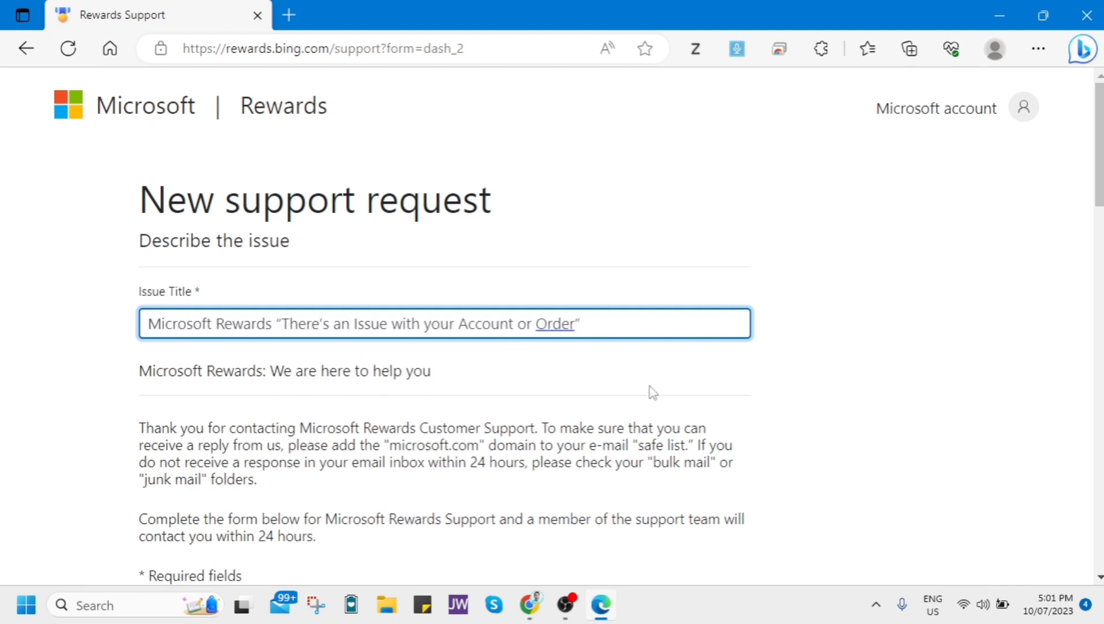
Scroll the support form past the About You and explanation fields to the Submit button
scroll(down, 3)
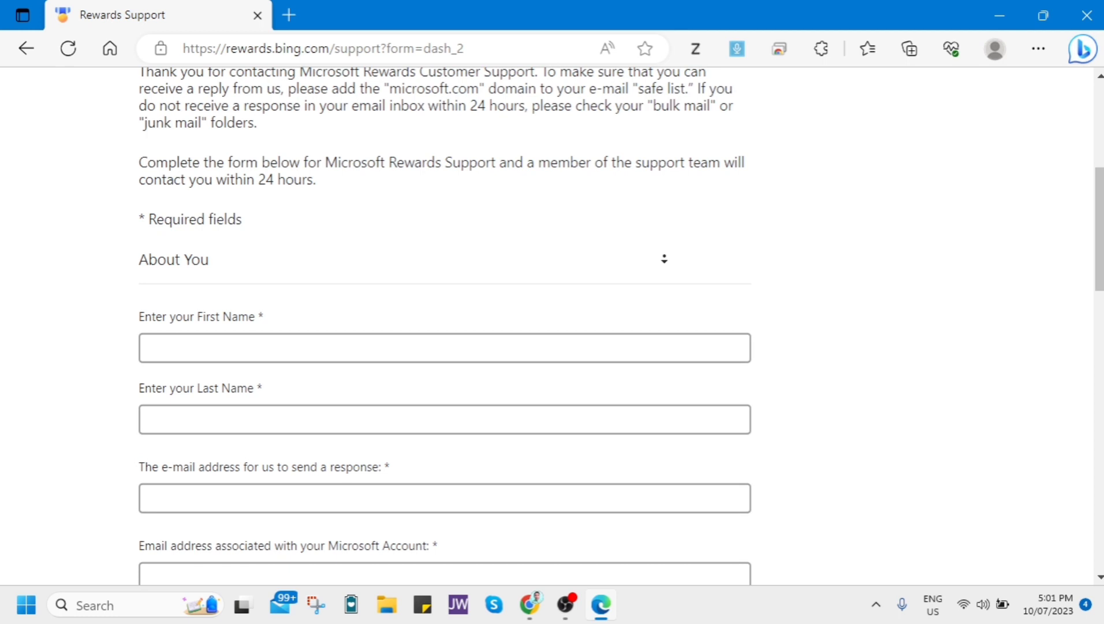
scroll(down, 3)
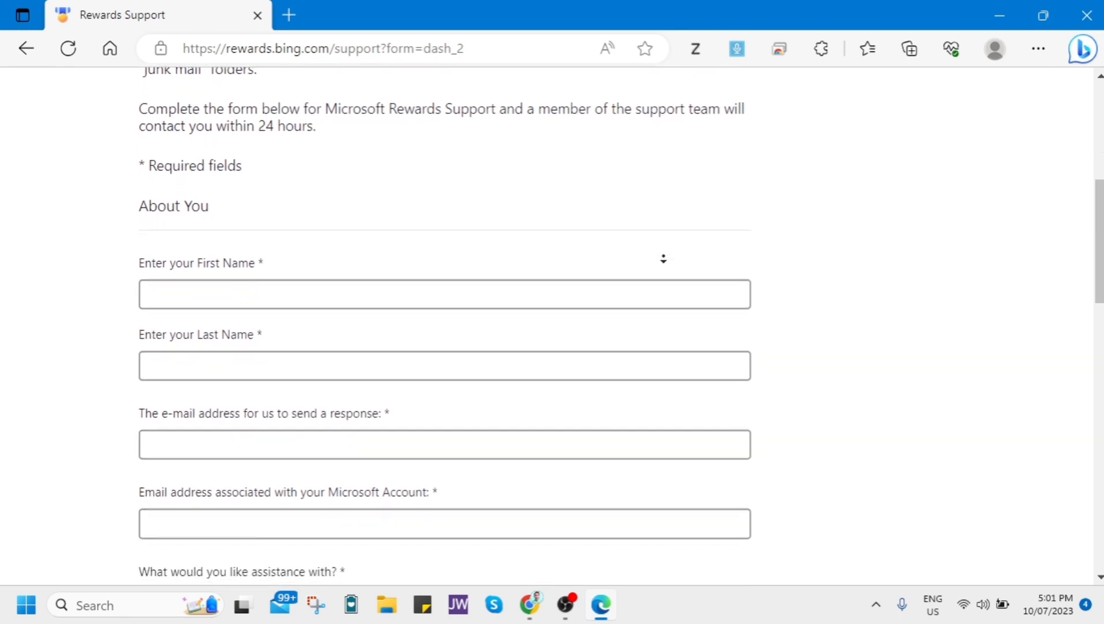
scroll(down, 3)
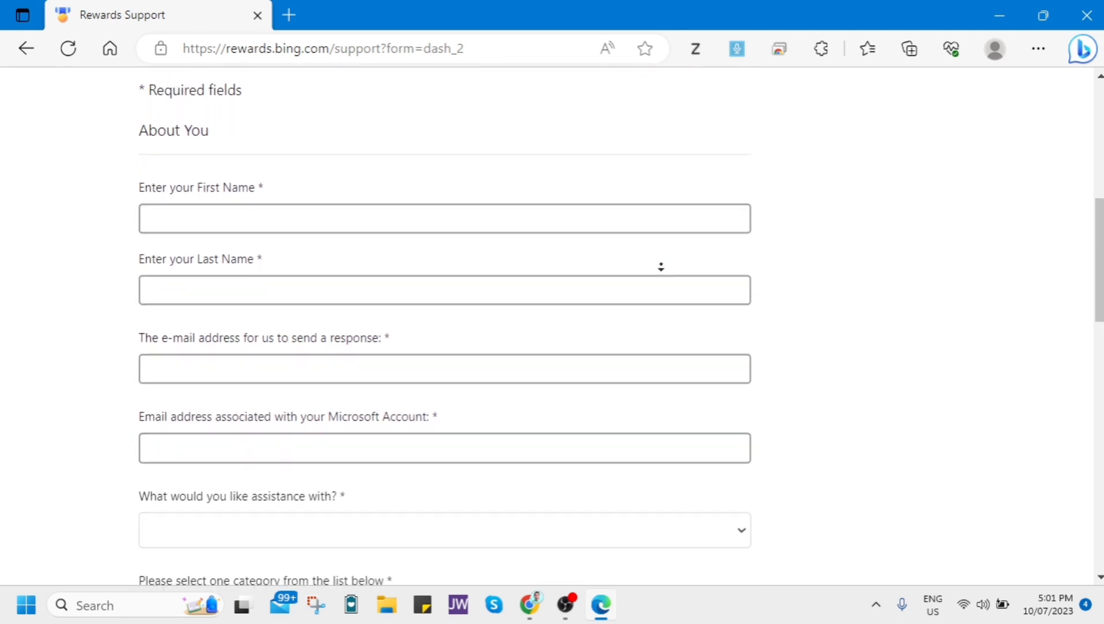
scroll(down, 3)
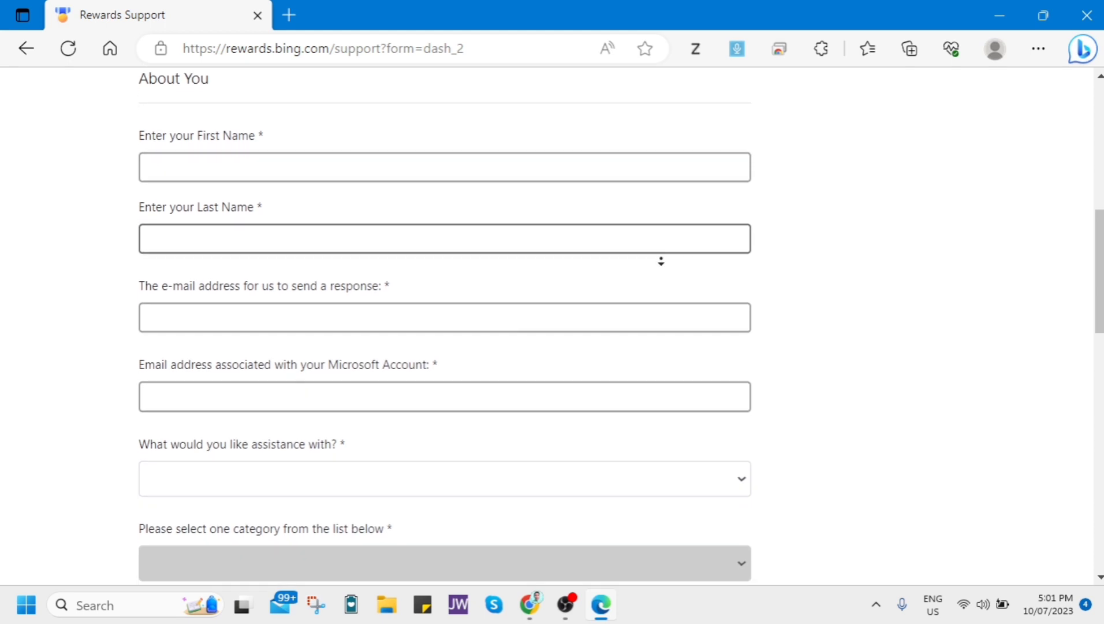
scroll(down, 3)
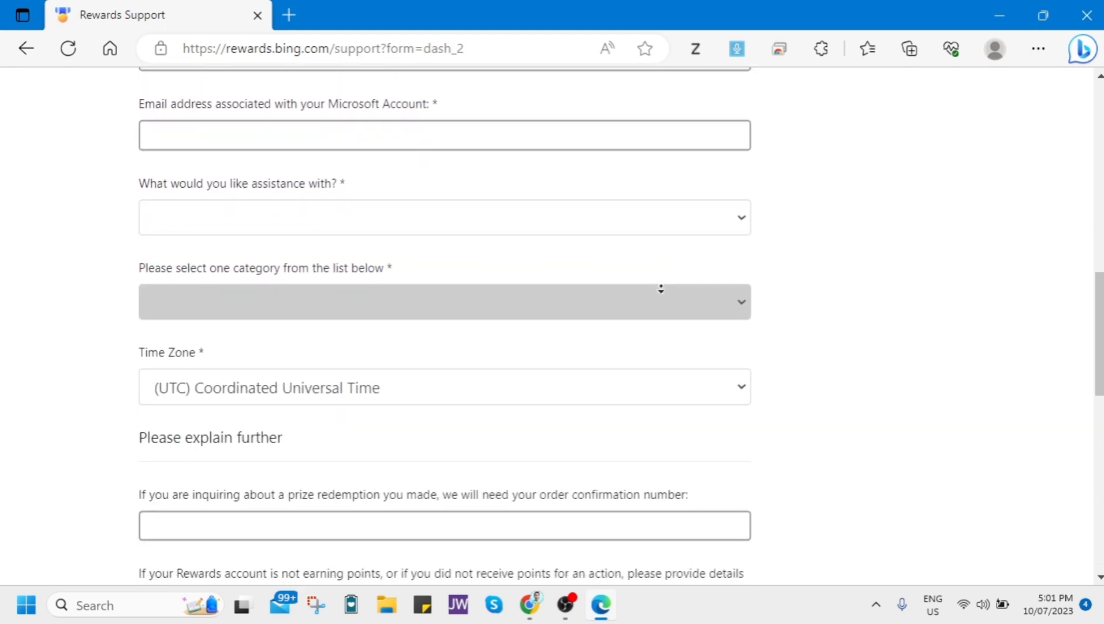
scroll(down, 3)
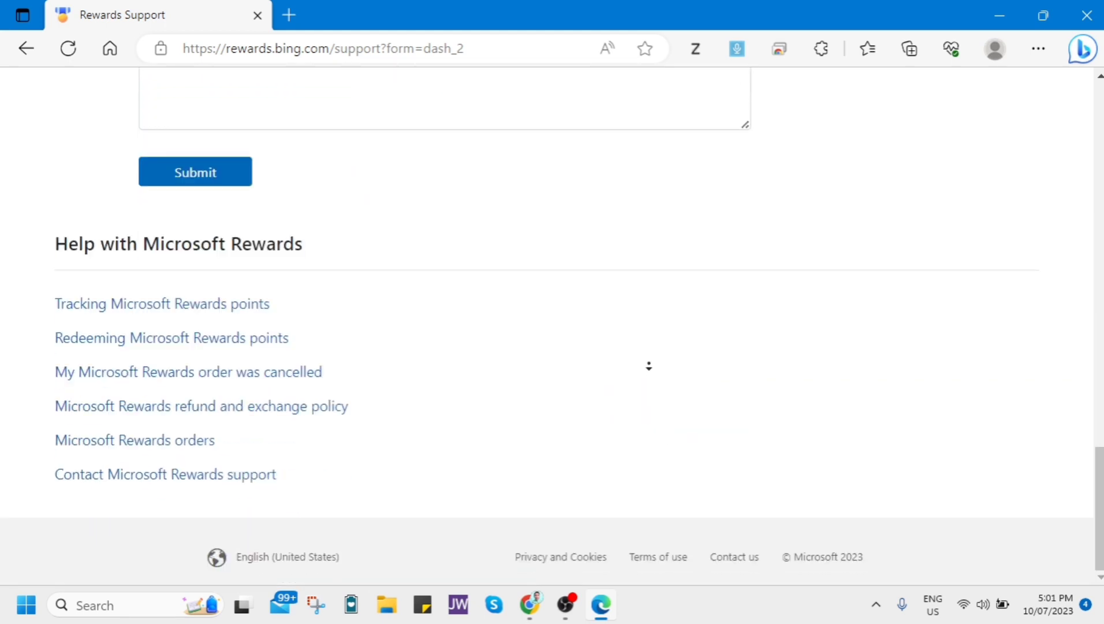
scroll(up, 3)
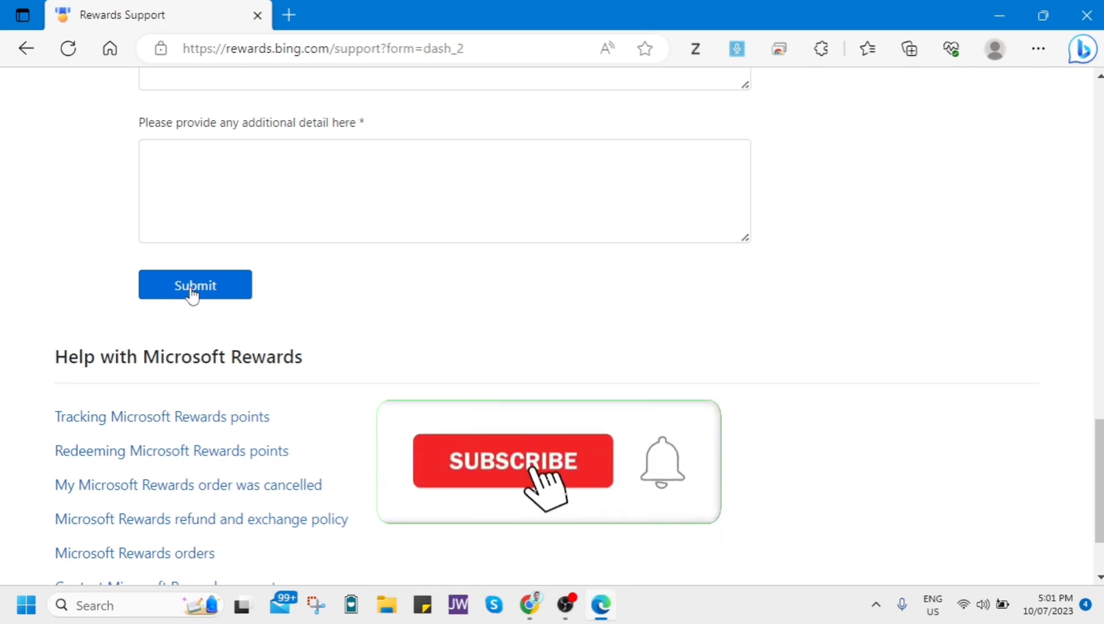
click(513, 460)
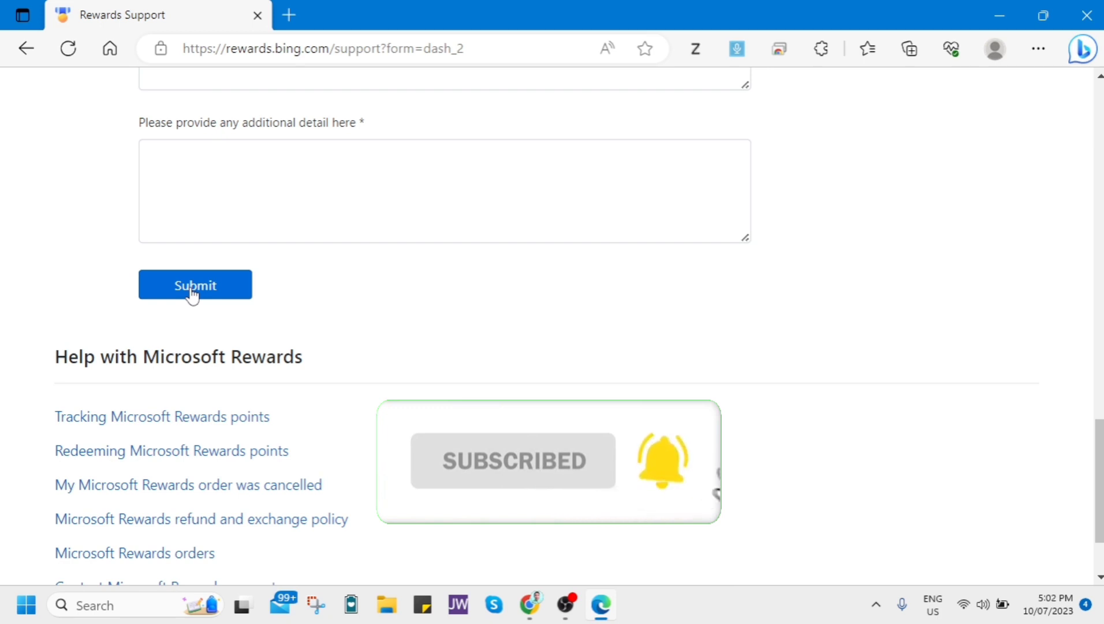